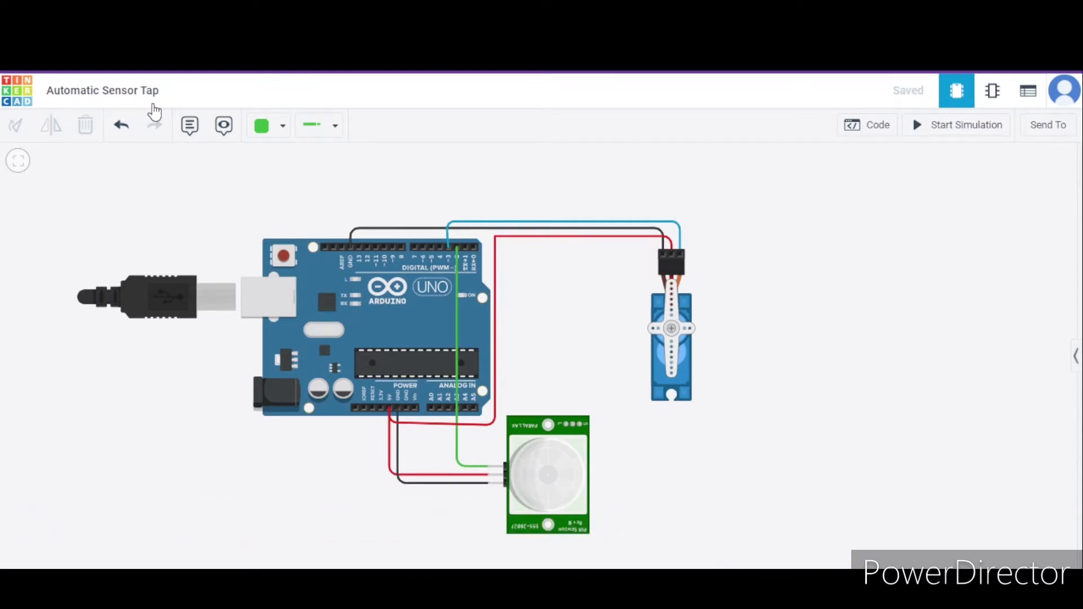
mouse_move(329, 274)
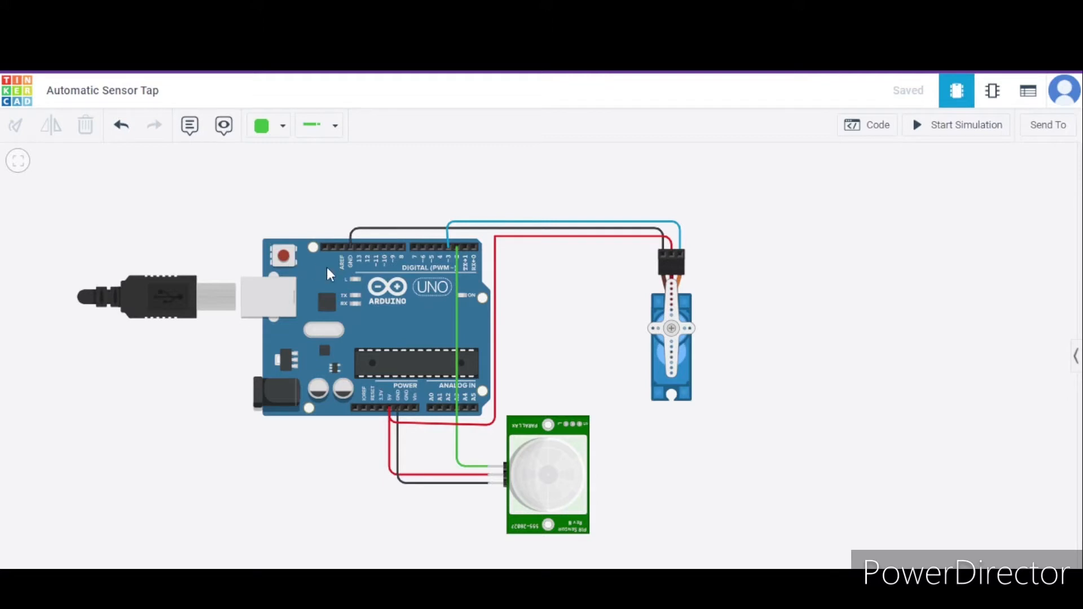
mouse_move(655, 389)
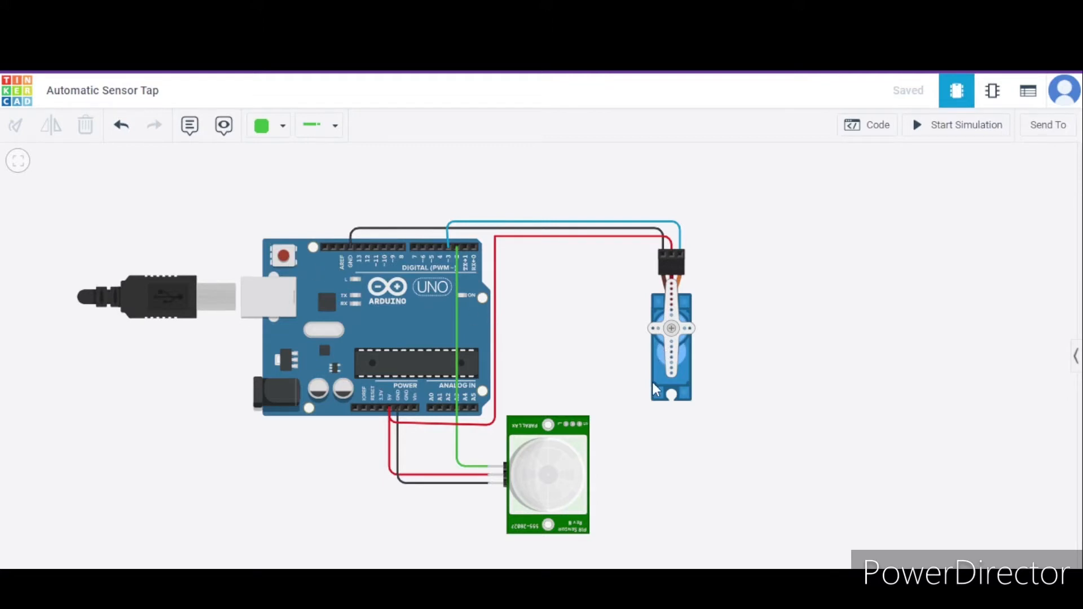
mouse_move(557, 249)
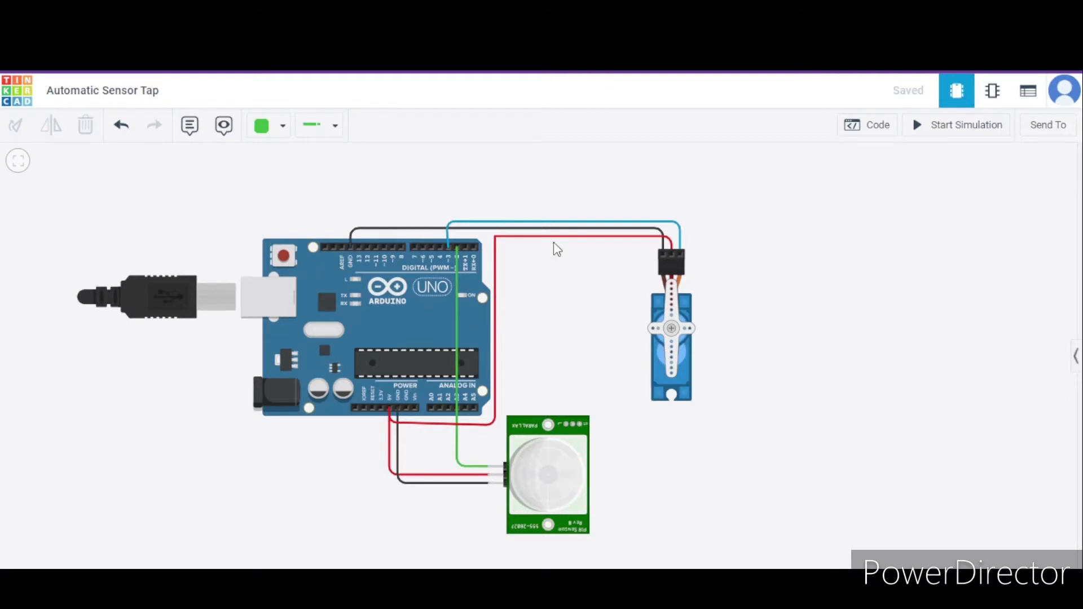
mouse_move(578, 309)
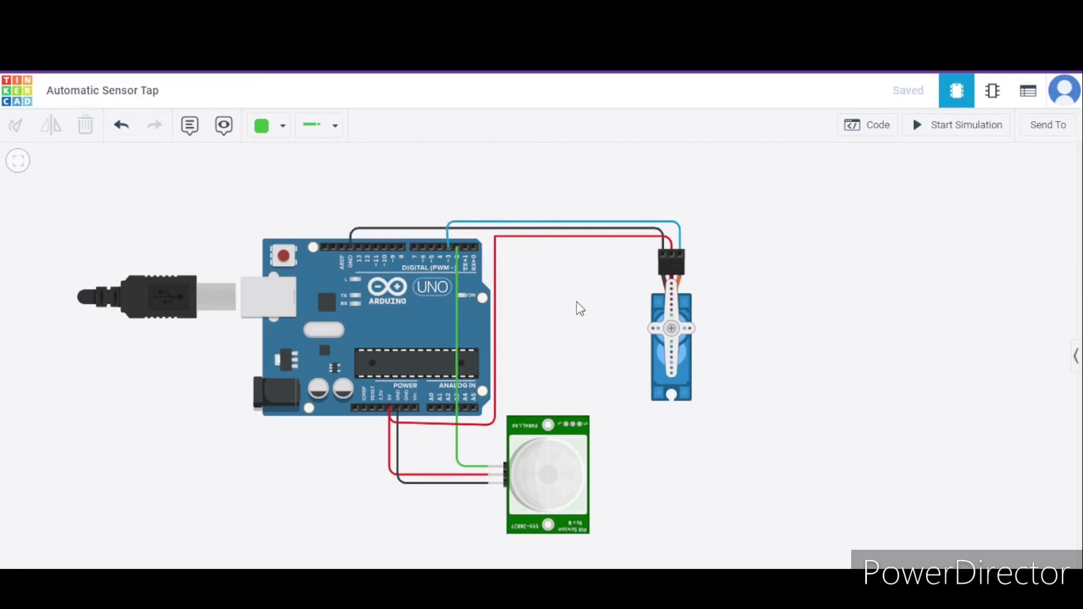
mouse_move(582, 338)
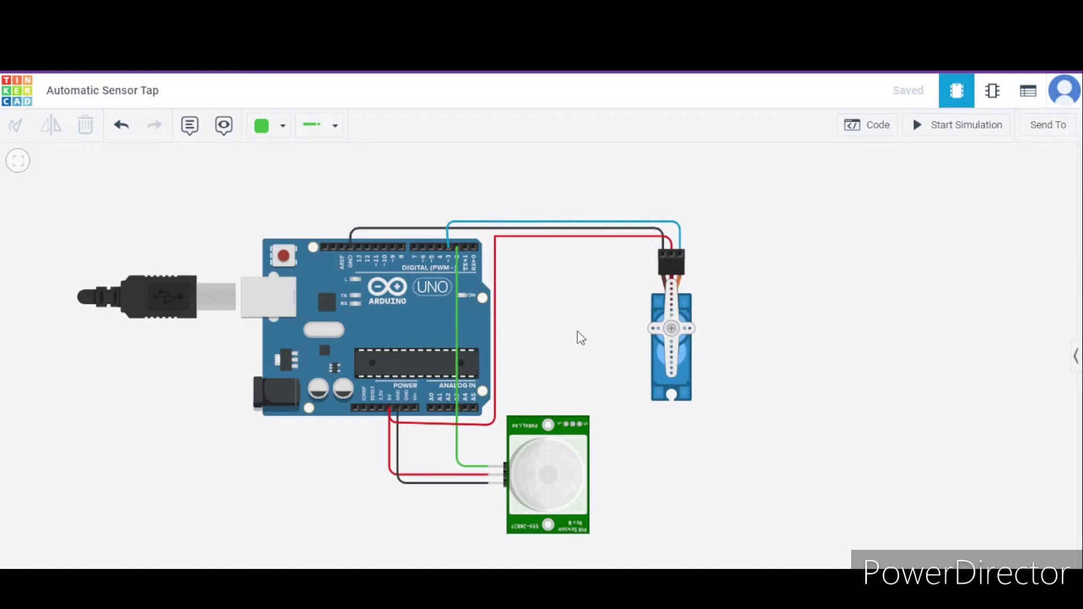
mouse_move(648, 318)
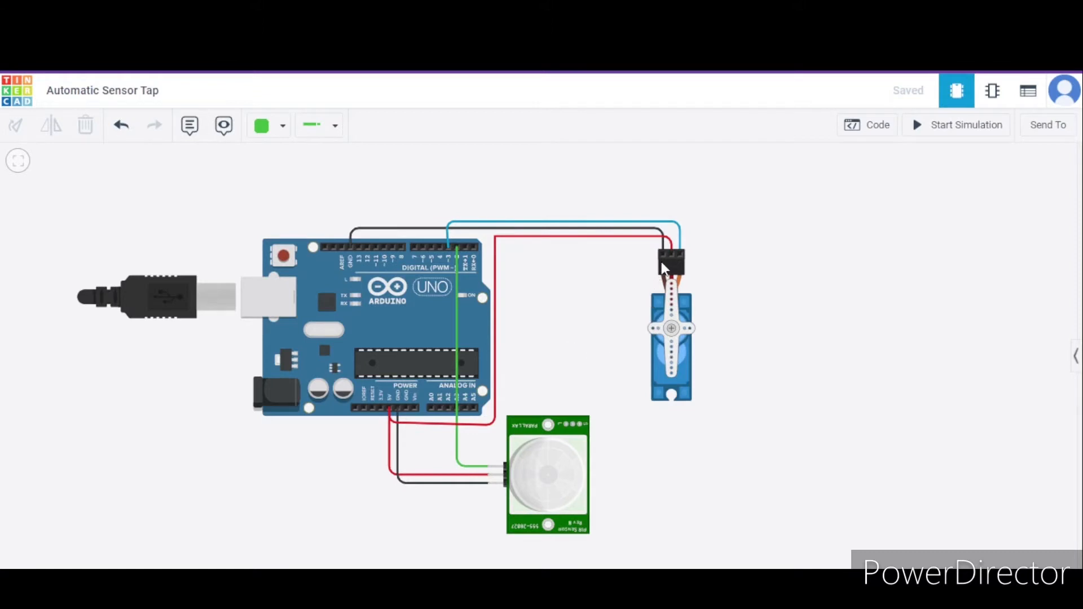
mouse_move(665, 259)
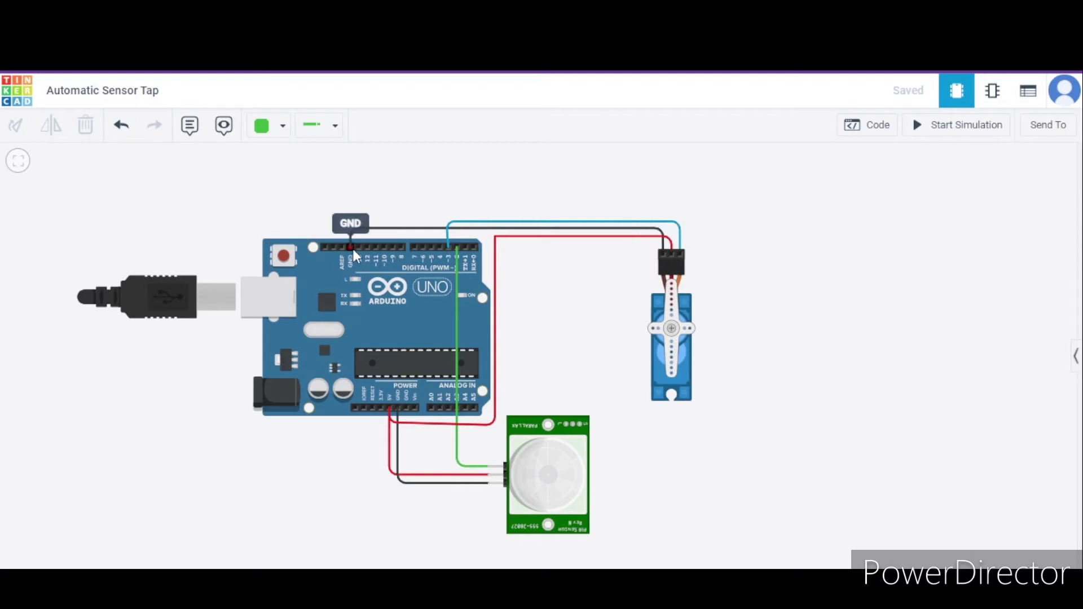
mouse_move(717, 274)
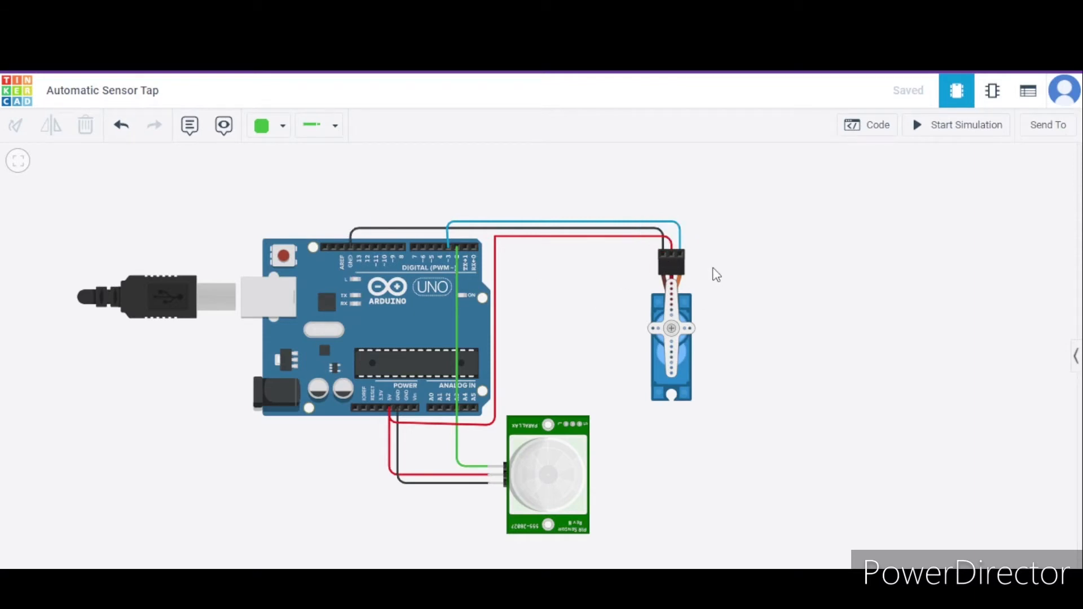
mouse_move(378, 430)
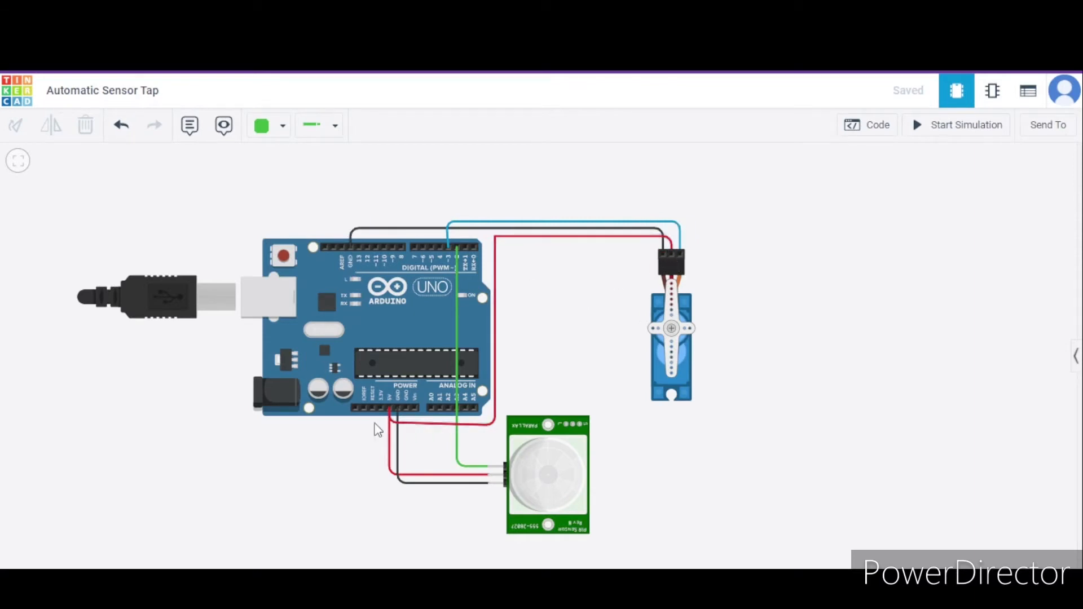
mouse_move(390, 412)
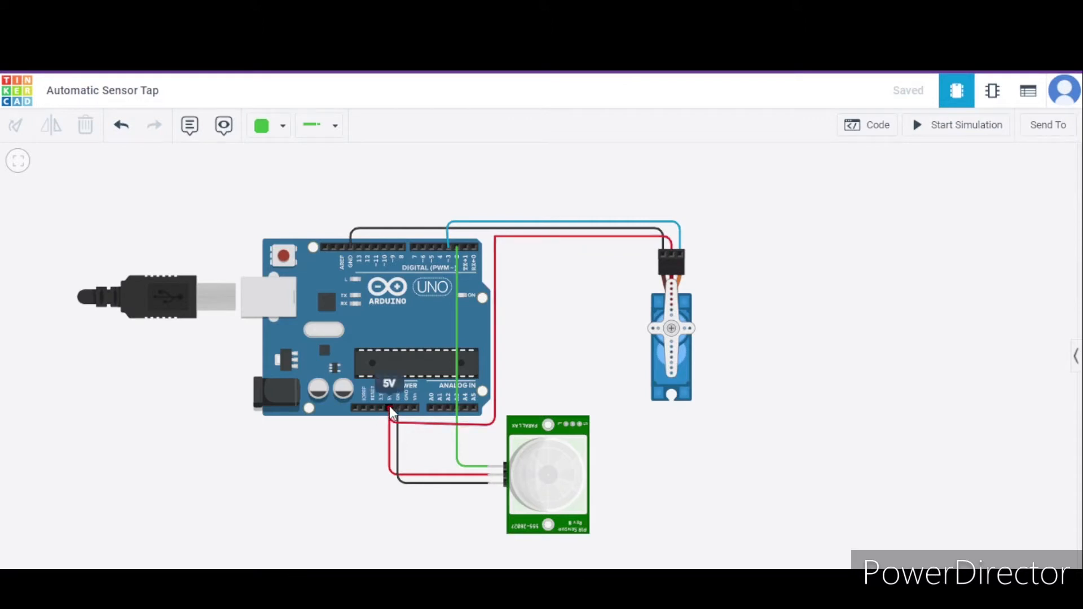
mouse_move(683, 266)
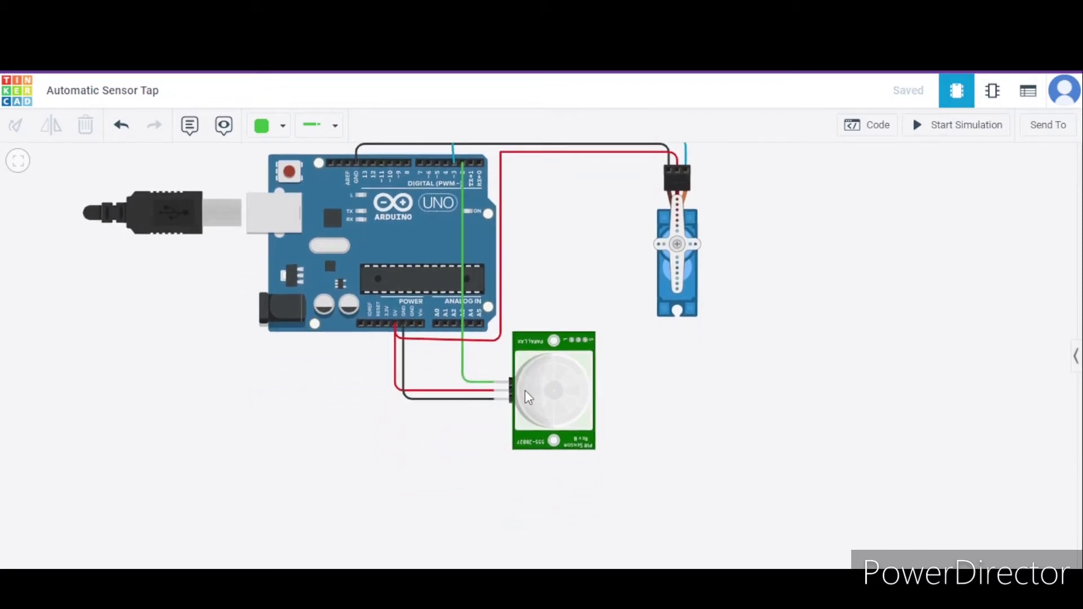
mouse_move(494, 414)
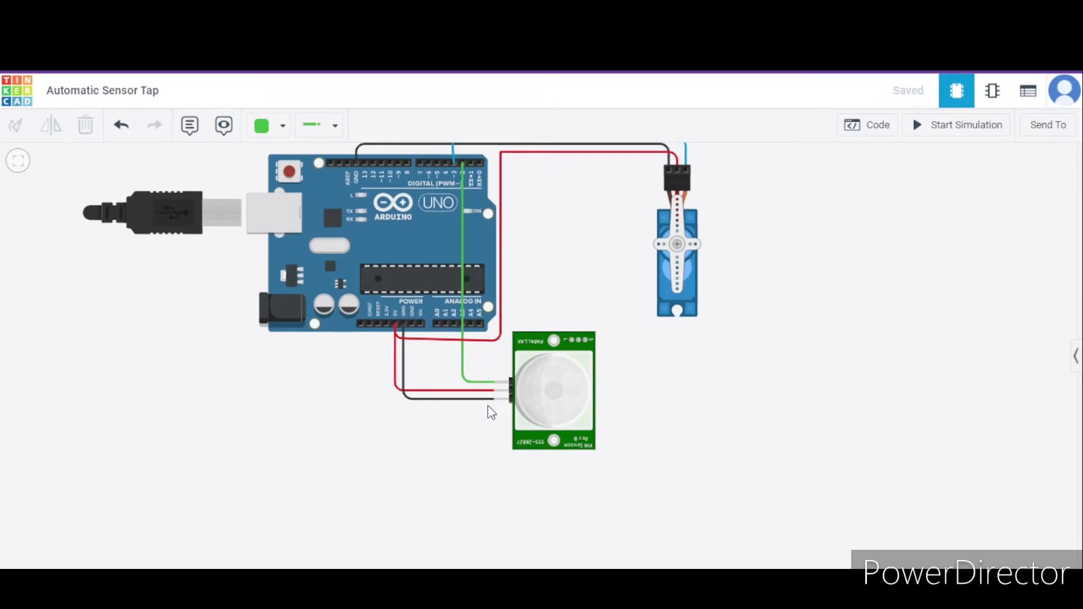
mouse_move(495, 403)
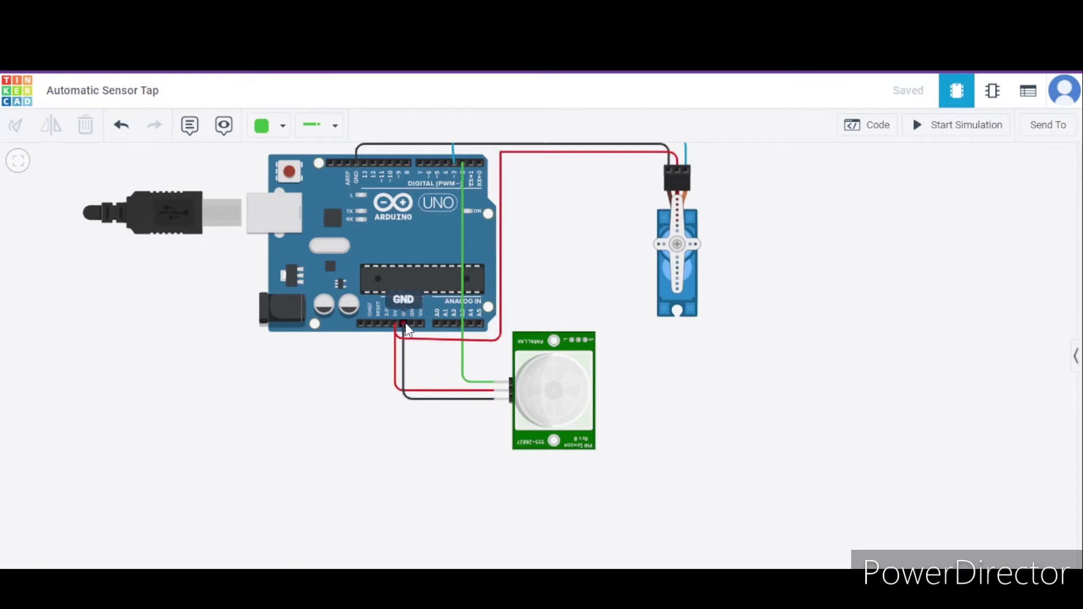
mouse_move(496, 394)
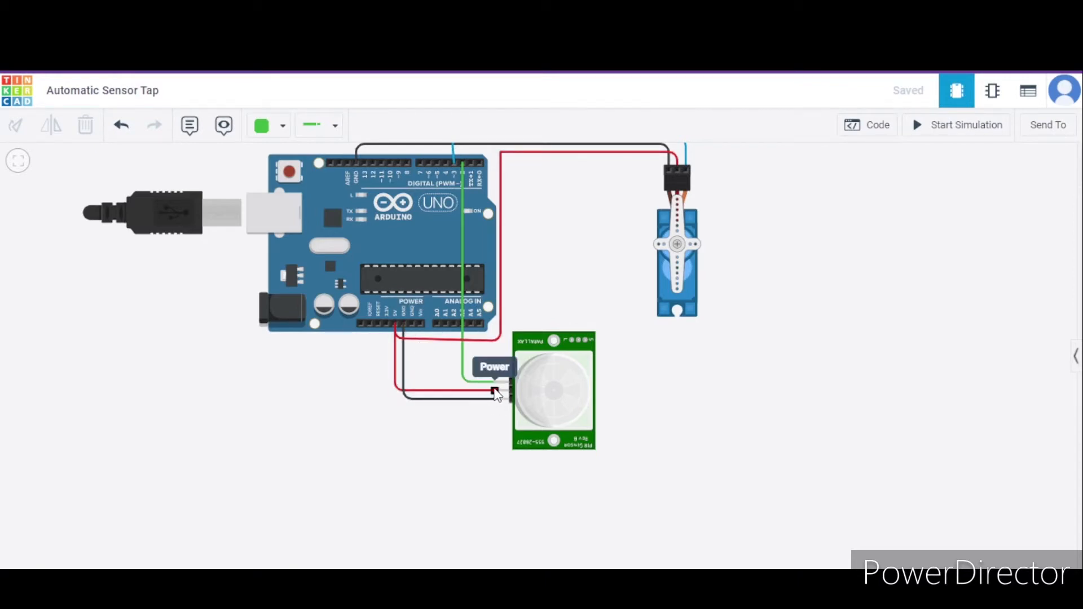
mouse_move(398, 332)
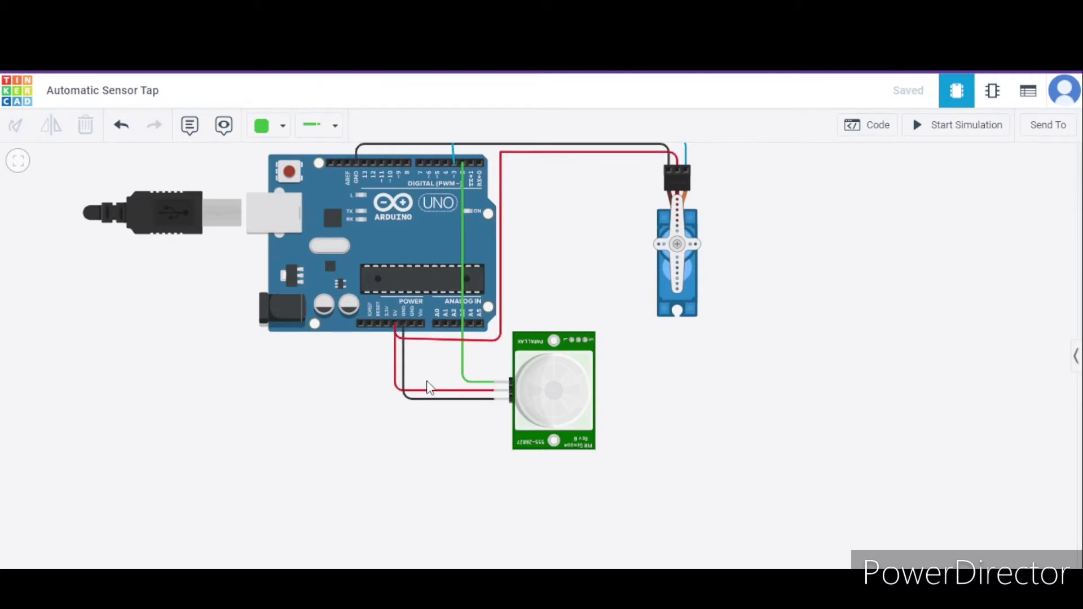
mouse_move(496, 384)
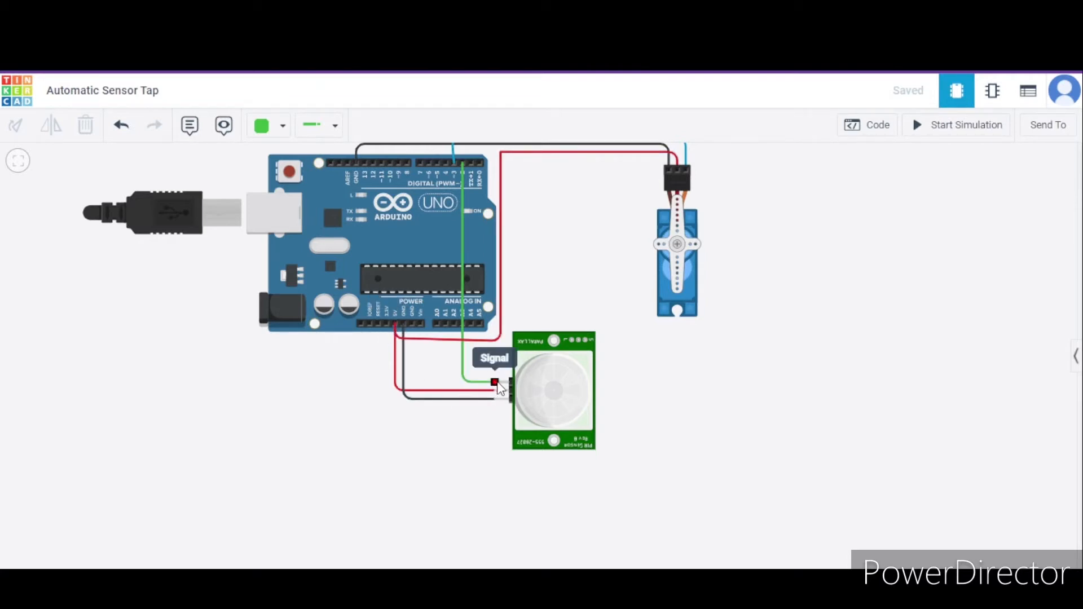
mouse_move(462, 165)
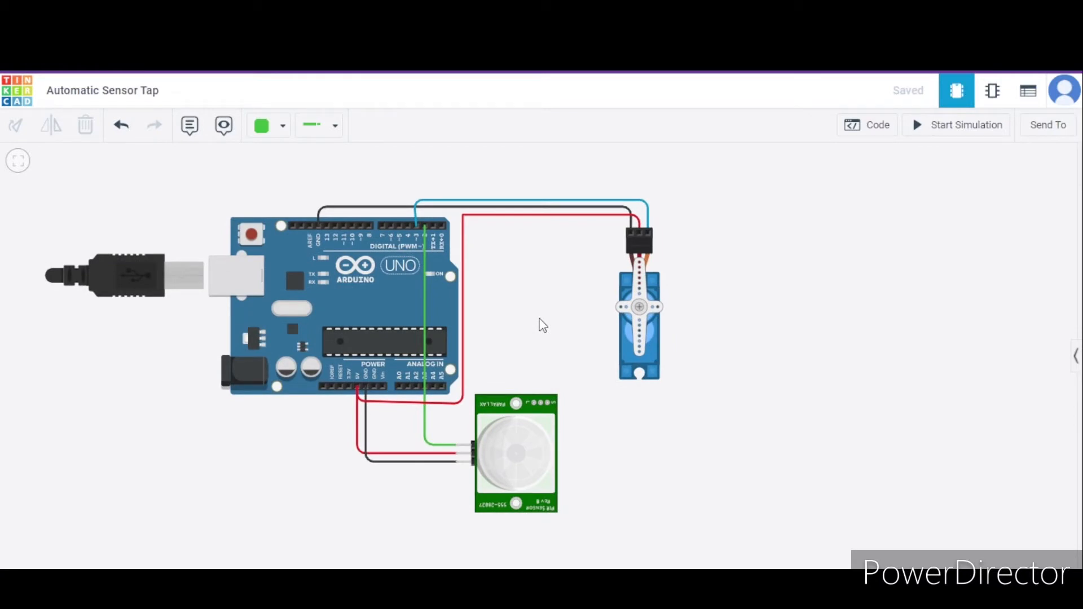
Show the Arduino sketch that reads the PIR on pin 2 and sets the servo to 0 or 90
left_click(868, 125)
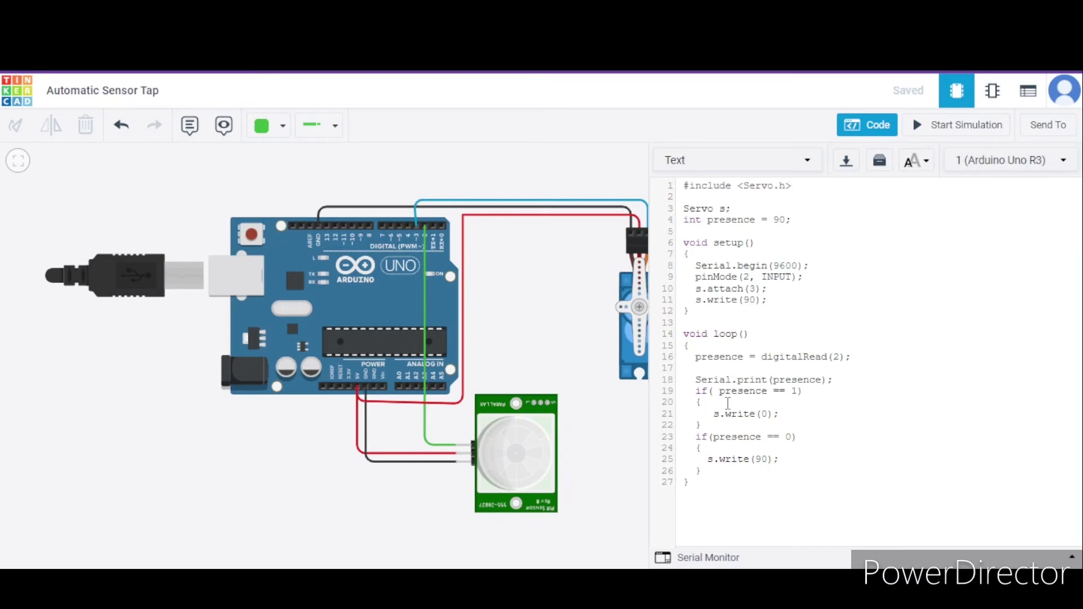
mouse_move(775, 423)
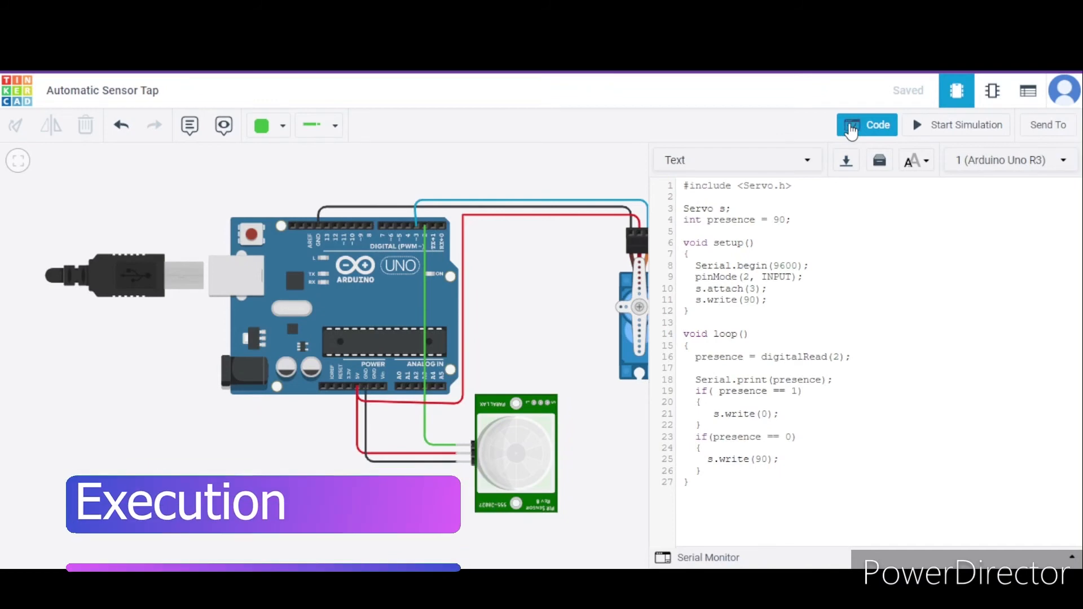
Close the code editor and start the simulation, with the servo at its initial position
left_click(867, 126)
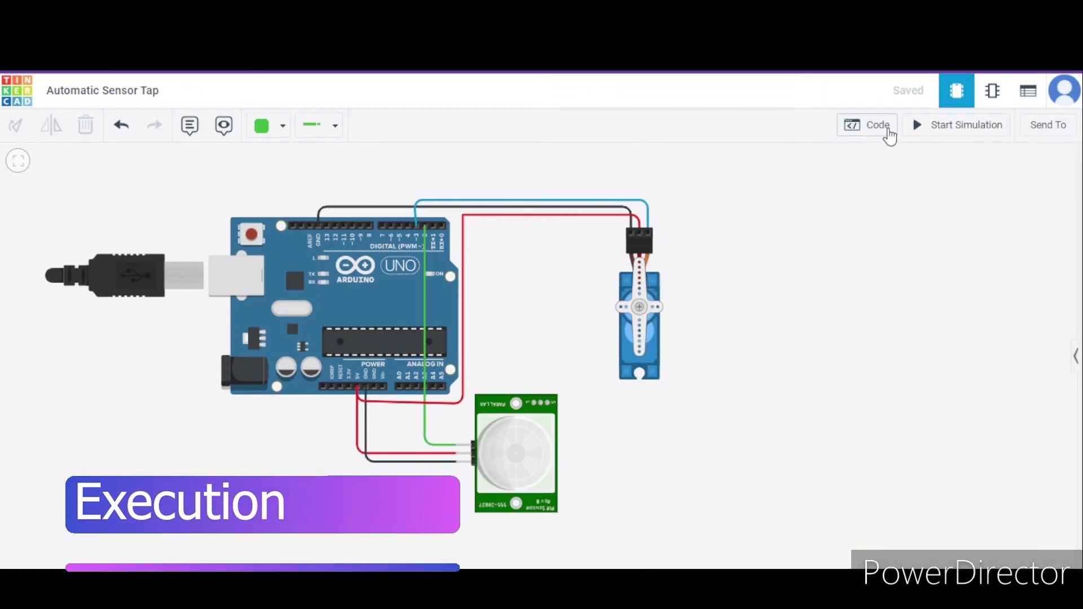
left_click(966, 126)
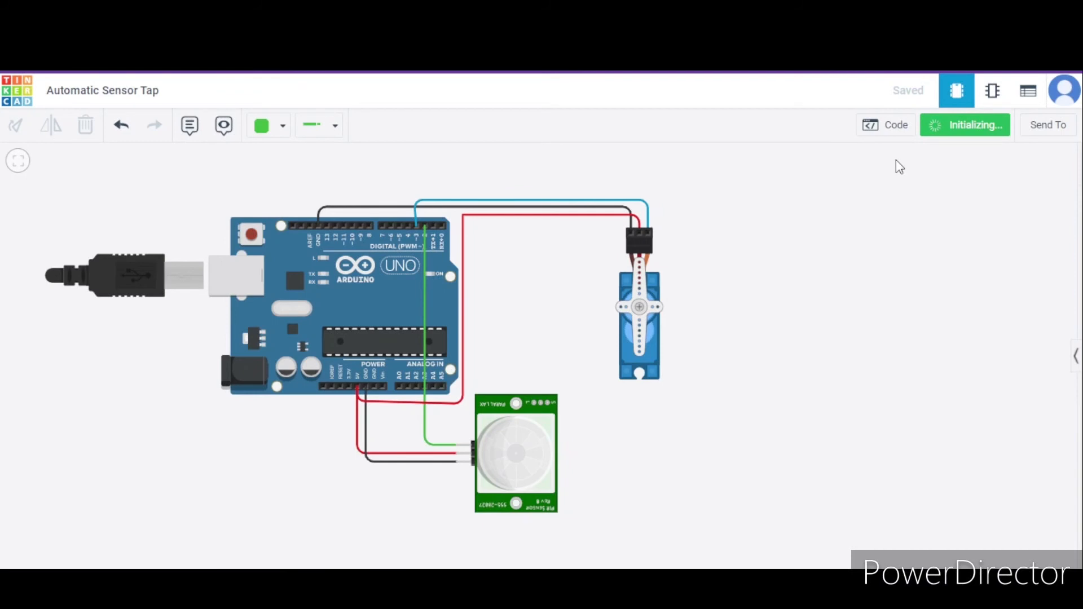
left_click(974, 126)
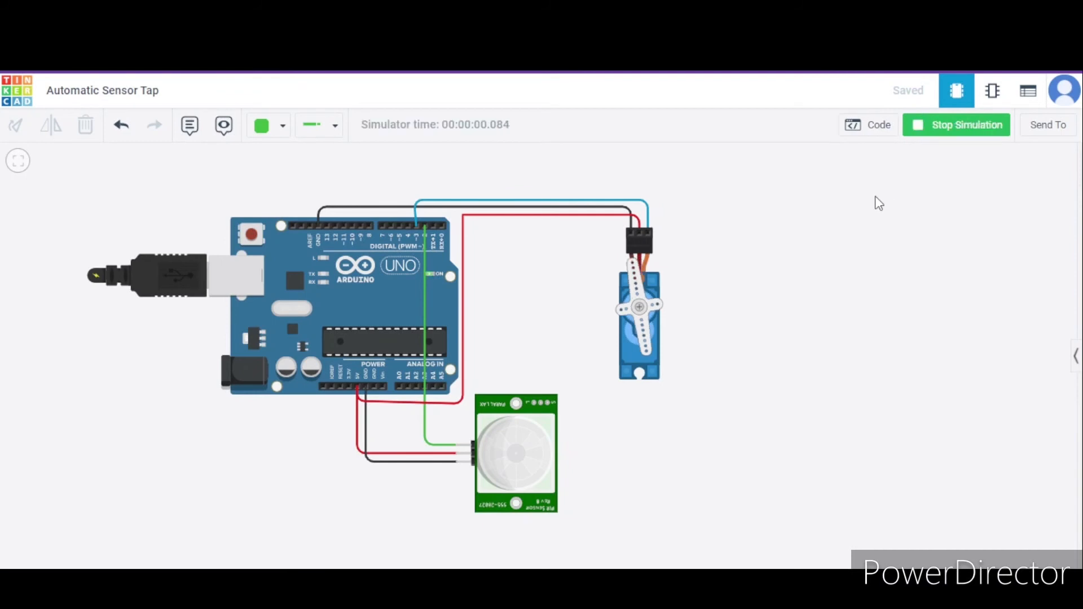